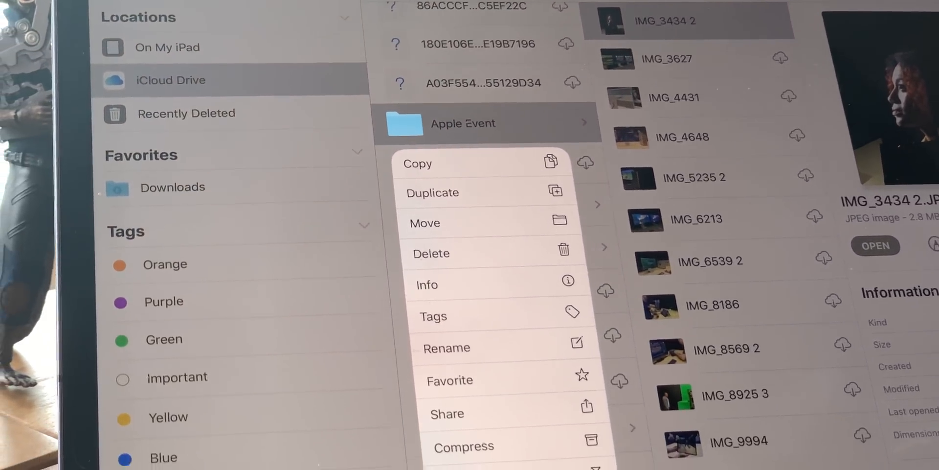
Bring up the action menu for an iCloud Drive item in column view
click(446, 413)
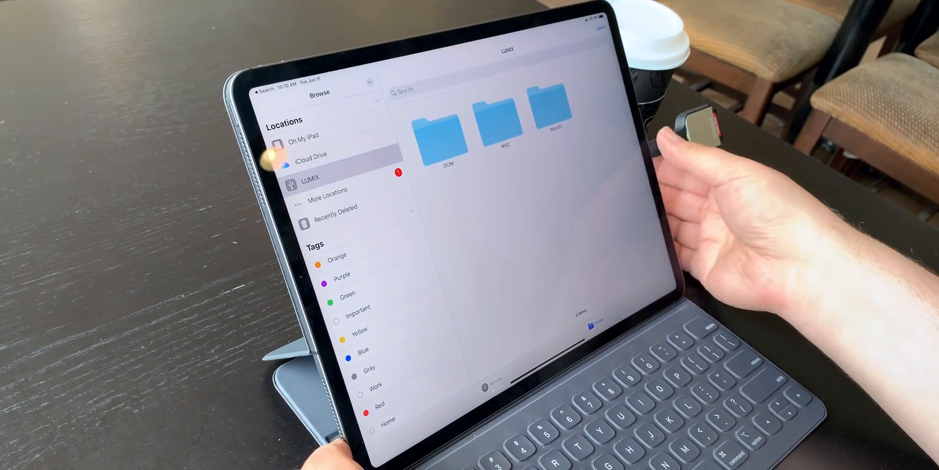
Return to On My iPad after the LUMIX drive is removed from Locations
click(302, 144)
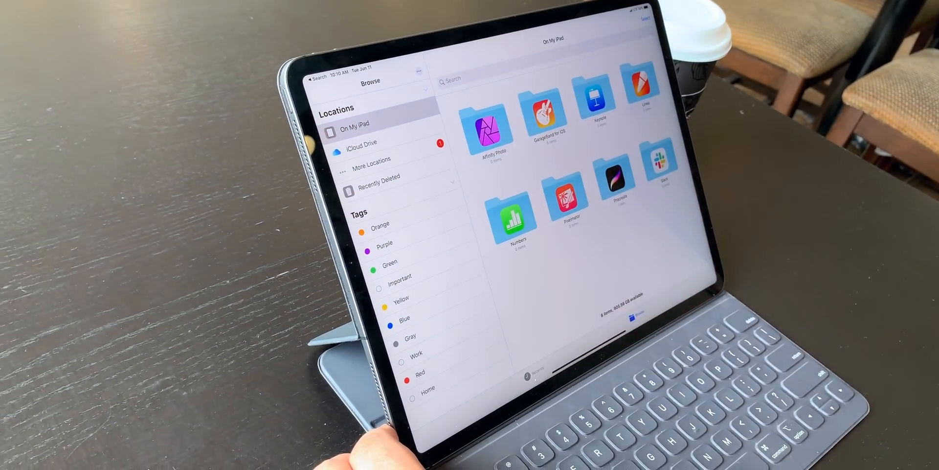